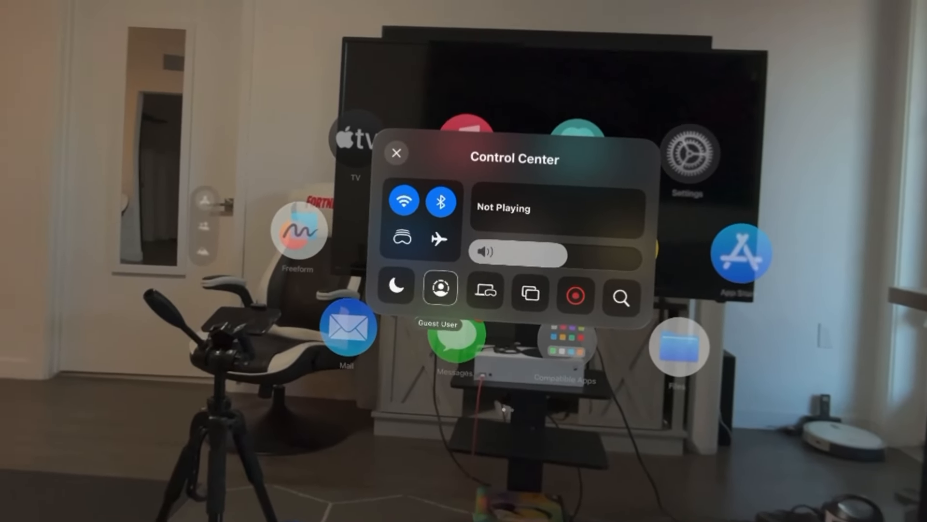
Step: Tap Guest User in Control Center to show allowed apps and view mirroring options
click(440, 289)
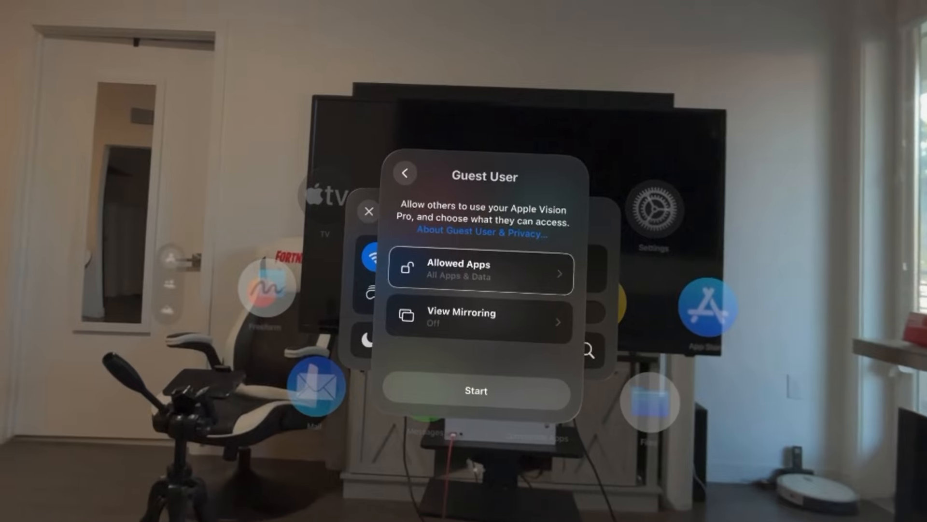
click(481, 273)
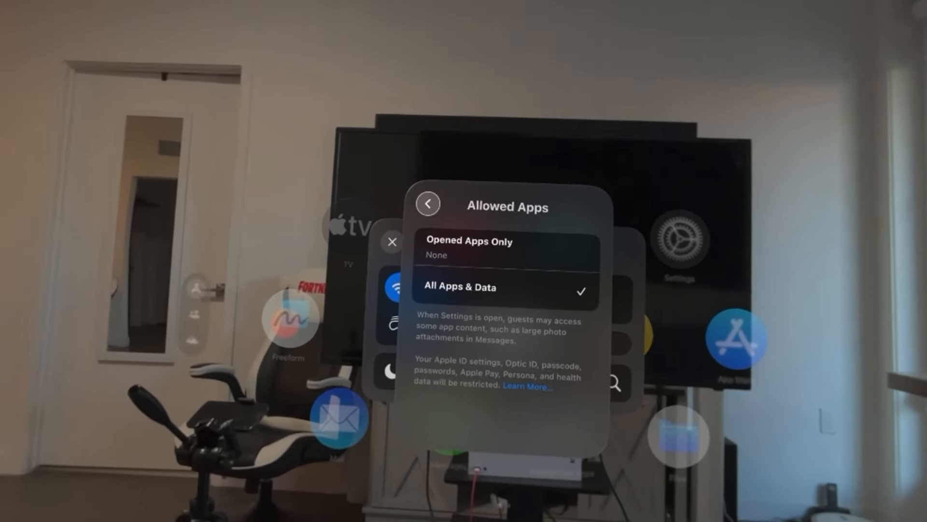
click(428, 203)
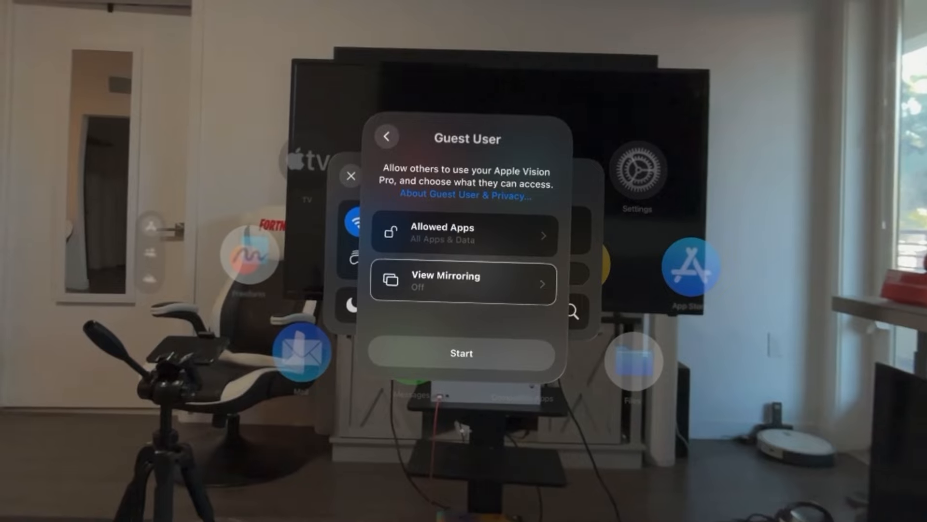
click(463, 282)
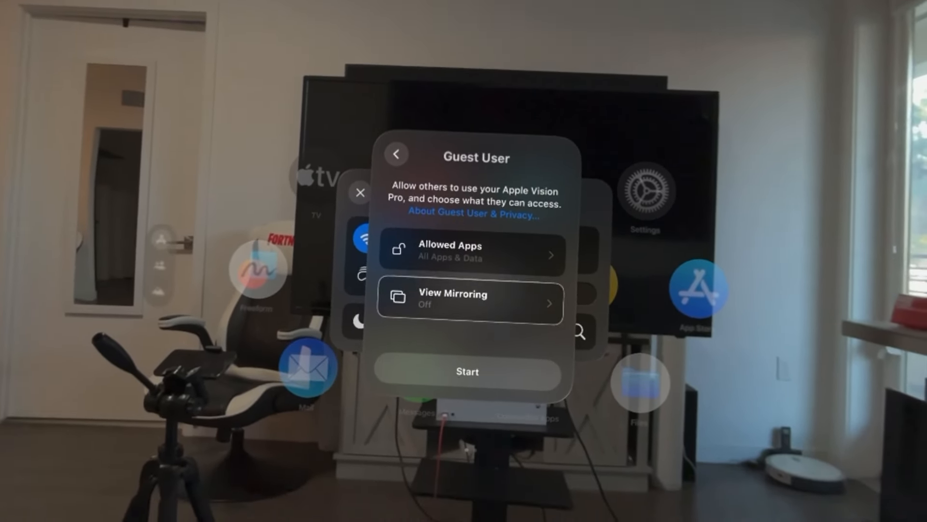
Step: Check View Mirroring devices, go back without choosing one, then start Guest User mode
click(470, 299)
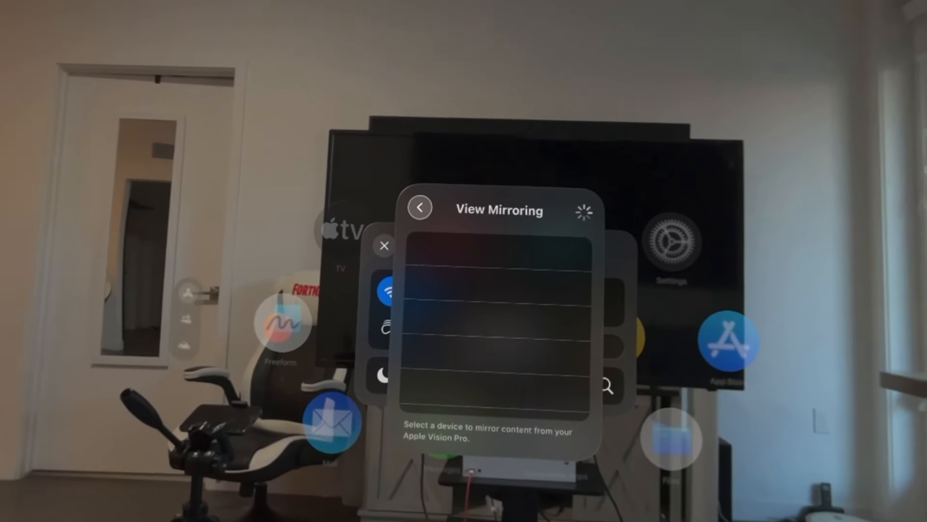
click(419, 208)
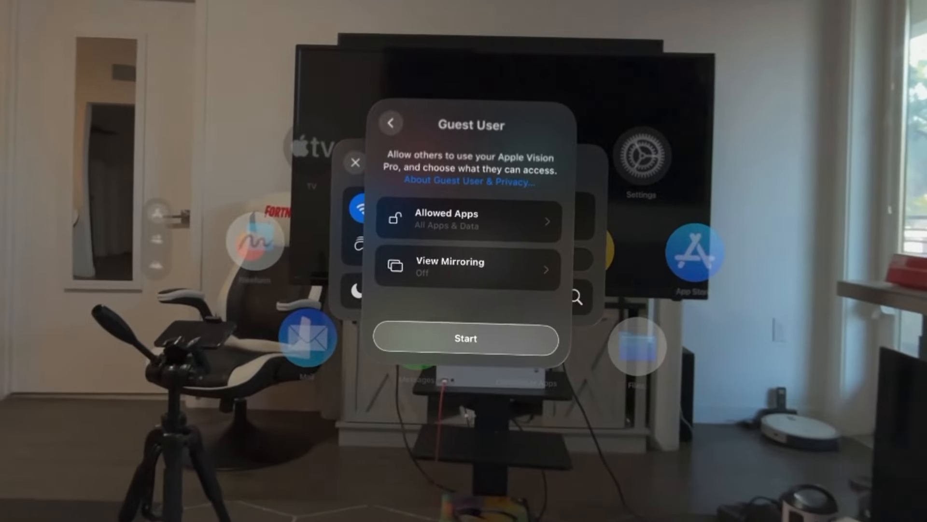
click(466, 338)
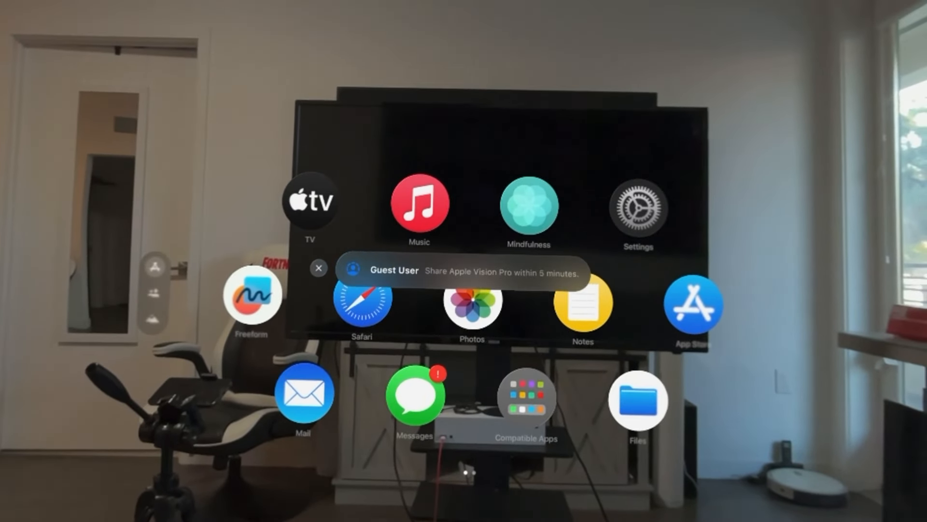